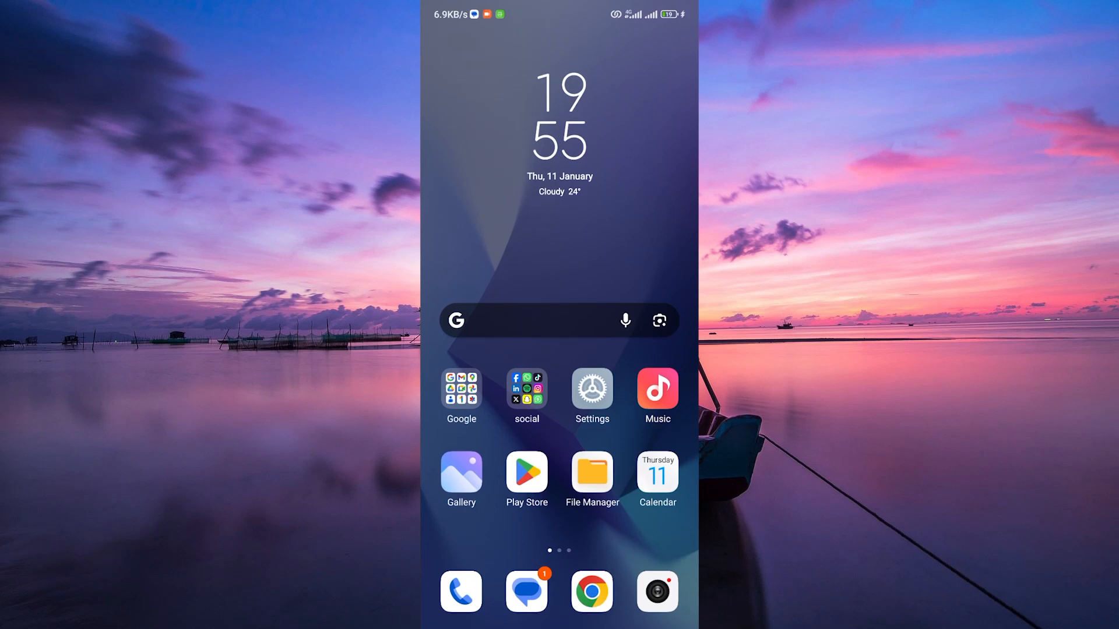
# Open the 'social' folder on the home screen to show Facebook, WhatsApp and TikTok
pyautogui.click(525, 391)
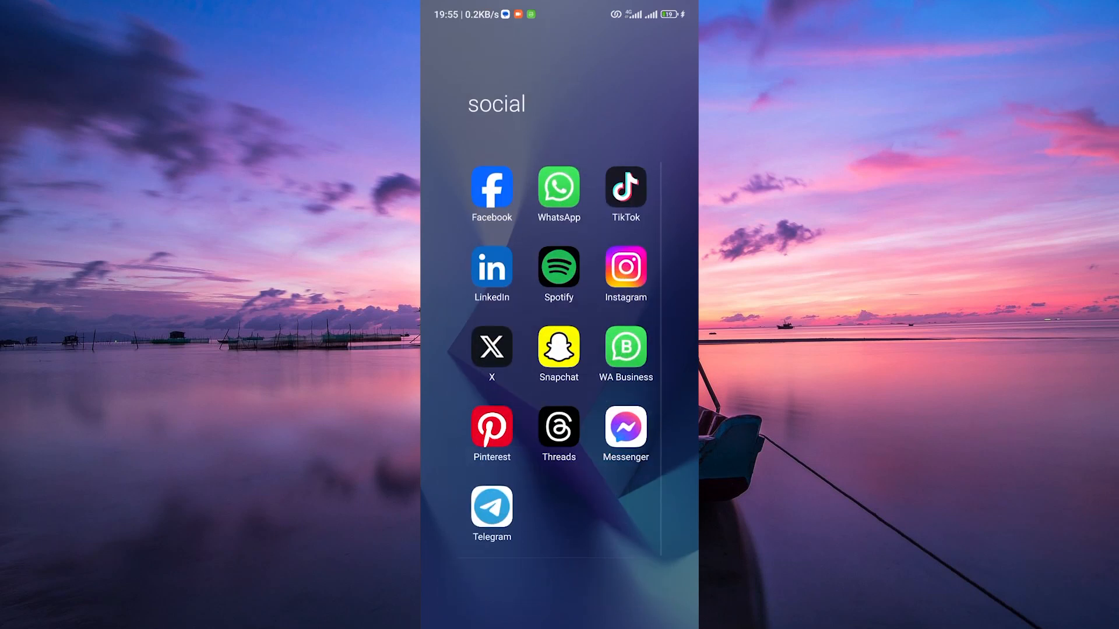
# Launch Facebook, scroll through the news feed, and return to the stories row at top
pyautogui.click(492, 189)
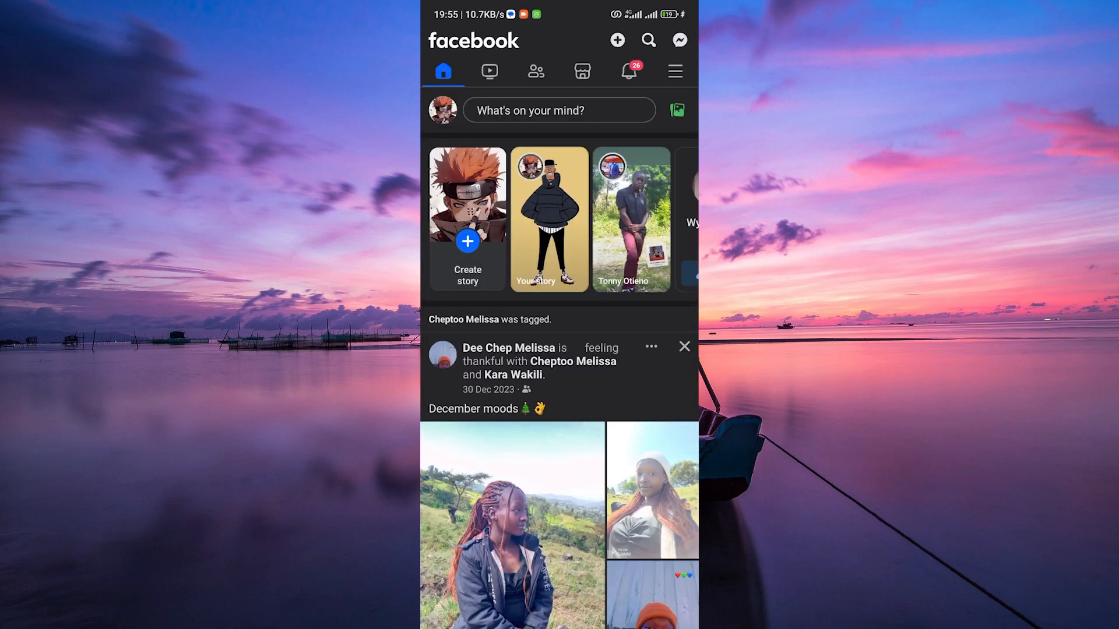
pyautogui.scroll(-3)
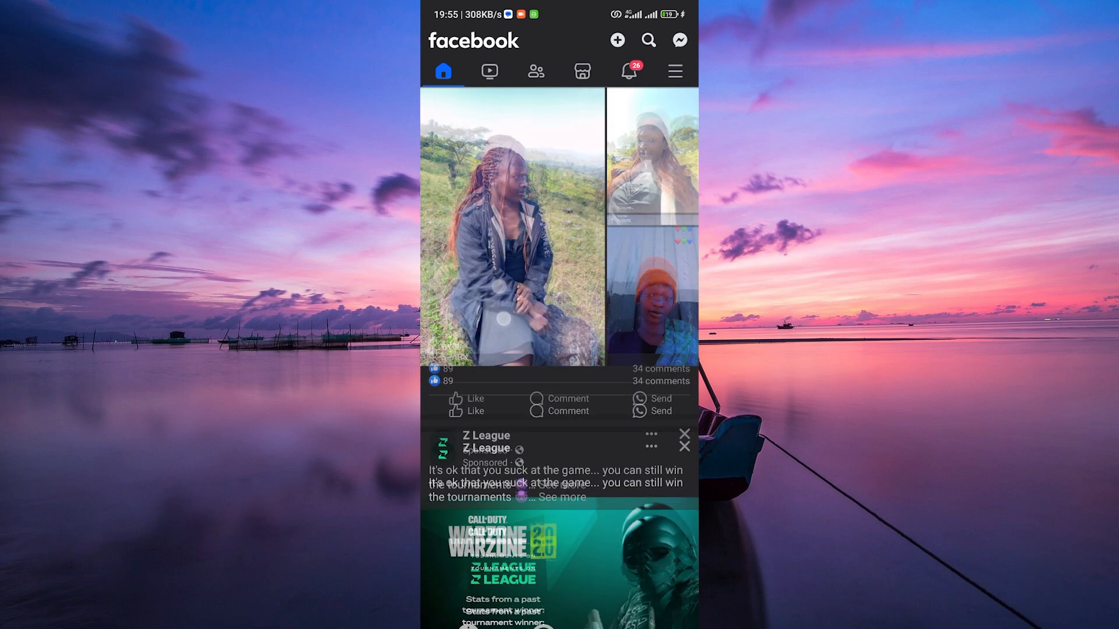
pyautogui.scroll(3)
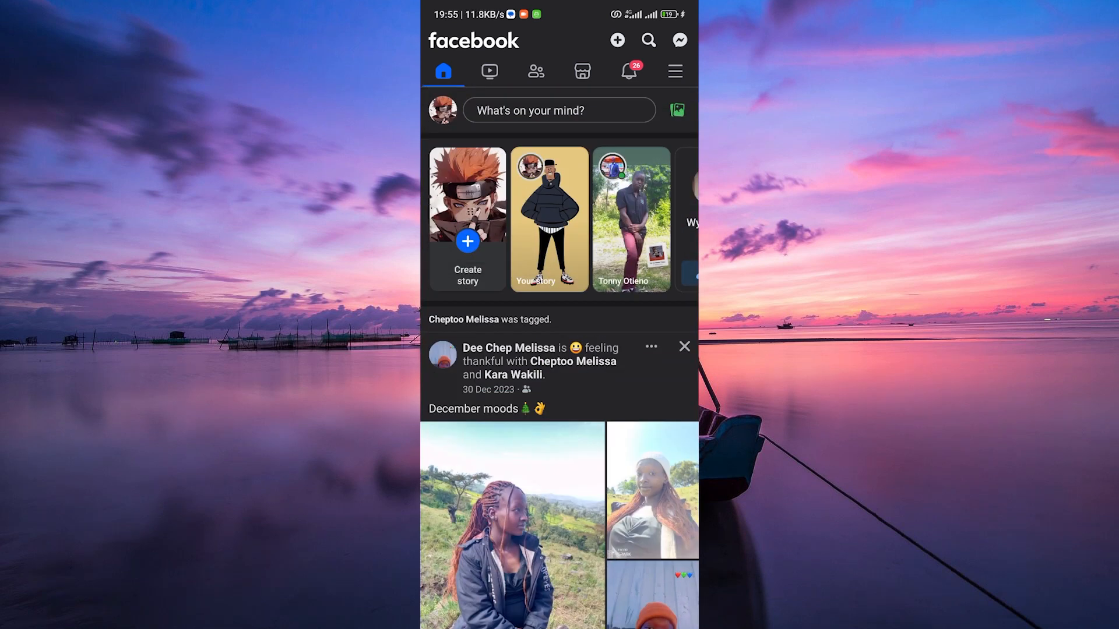
# Go to your own profile page via the profile picture beside 'What's on your mind?'
pyautogui.click(442, 110)
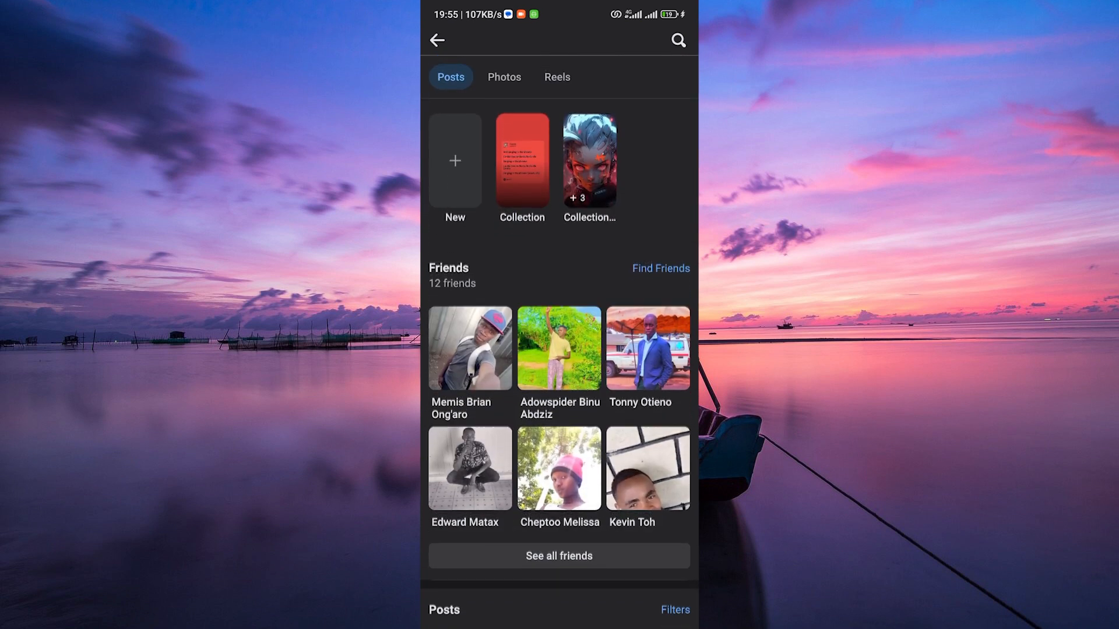
pyautogui.scroll(3)
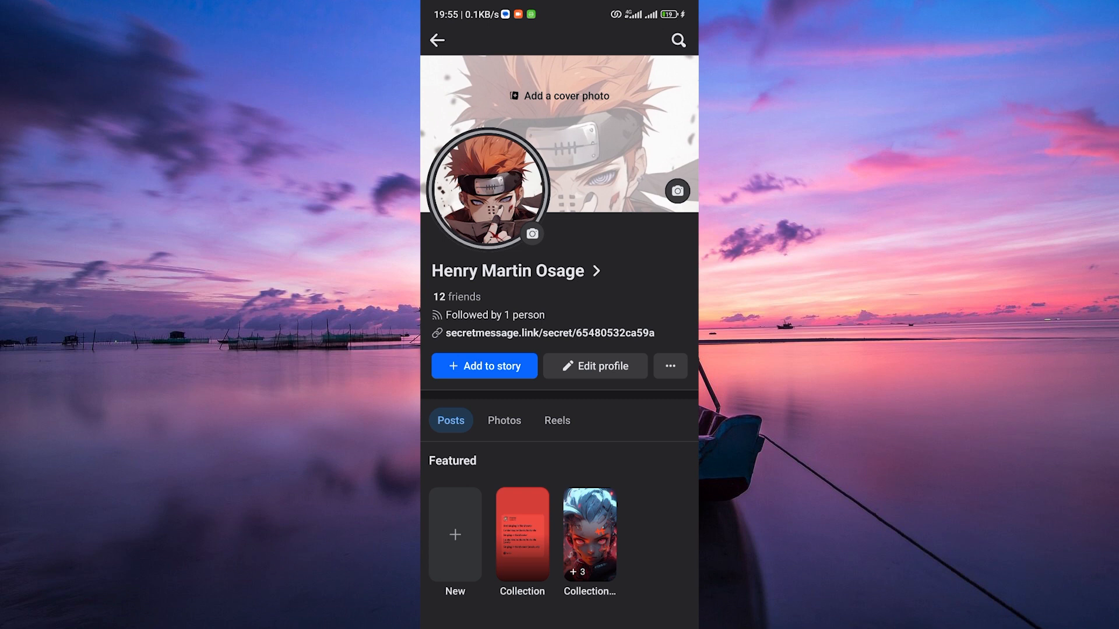